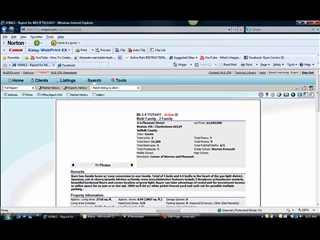
{"action": "scroll", "scroll_direction": "down", "scroll_amount": 3}
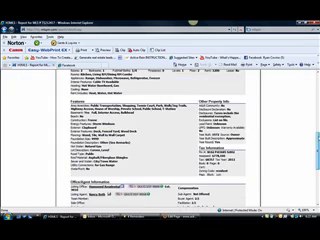